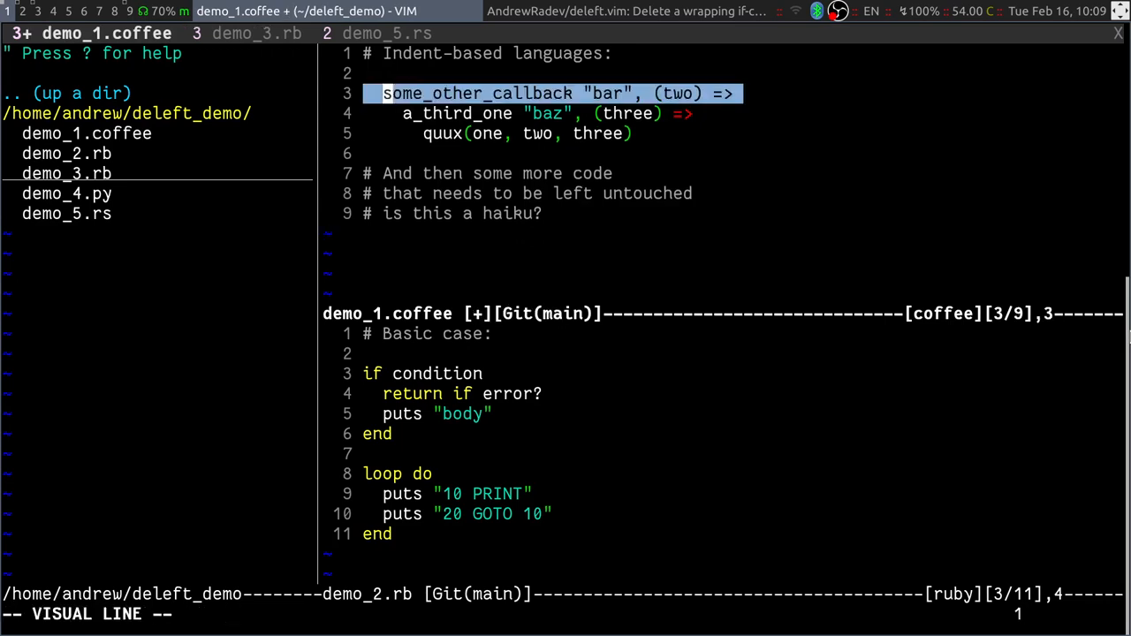
Step: Dedent the leftover callback lines, then undo back to the original some_callback "foo" wrapper
{"action": "key", "text": "<"}
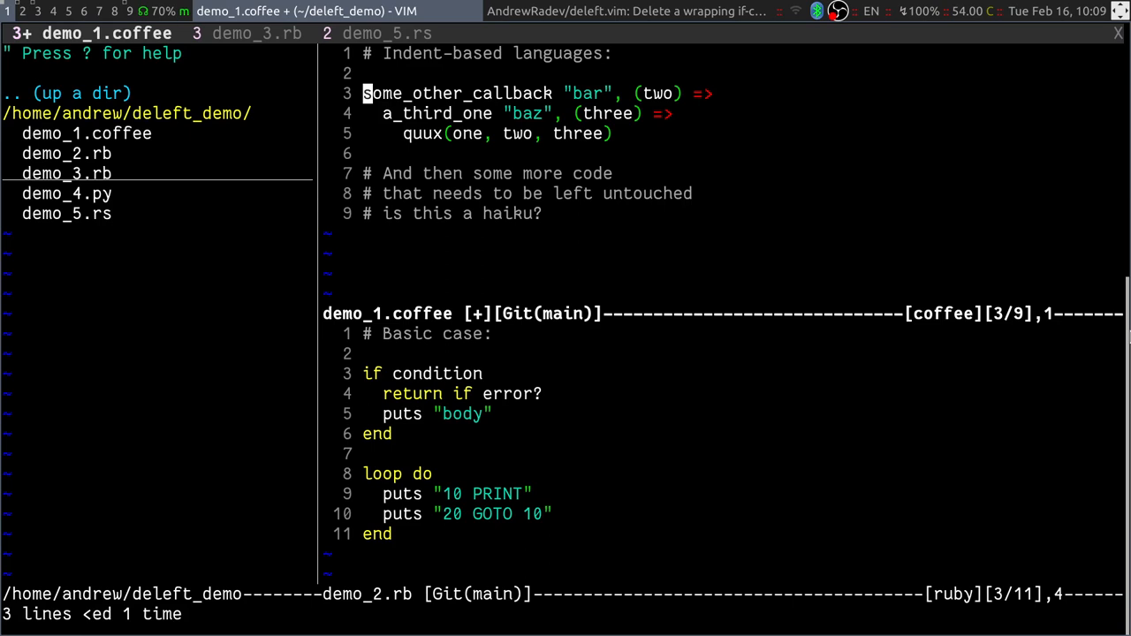
{"action": "key", "text": "u"}
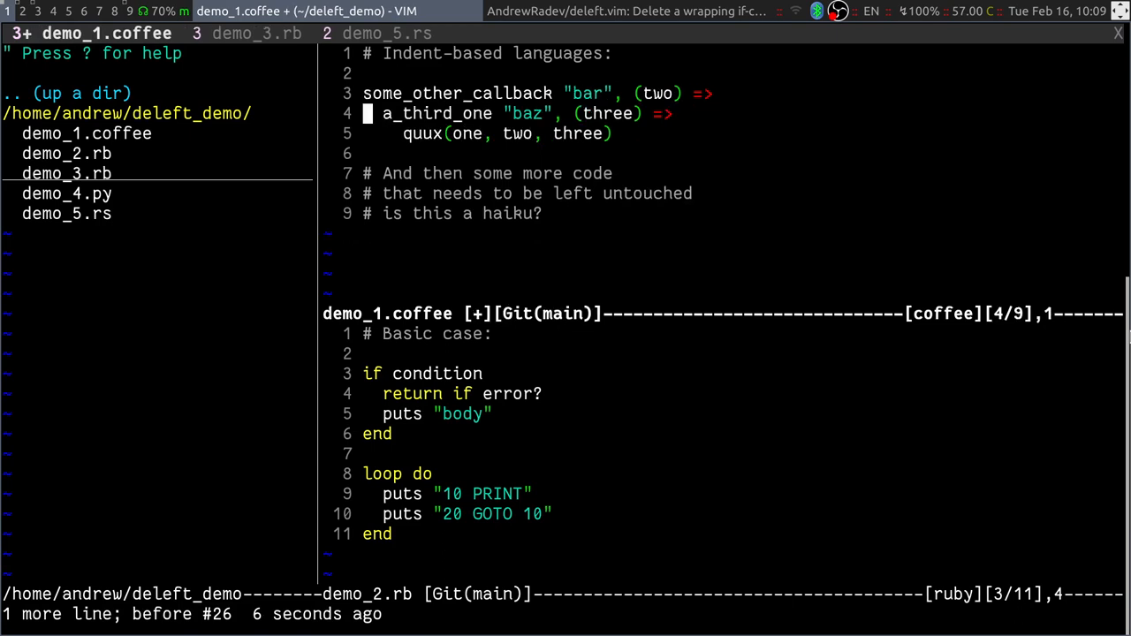
{"action": "key", "text": "dd"}
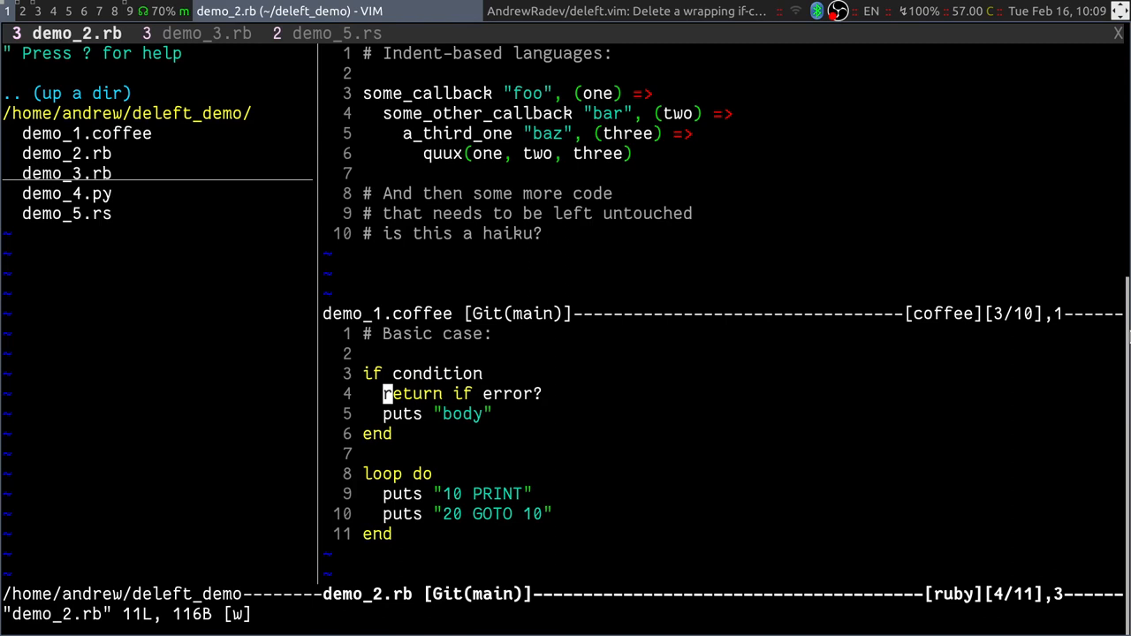
{"action": "key", "text": "k"}
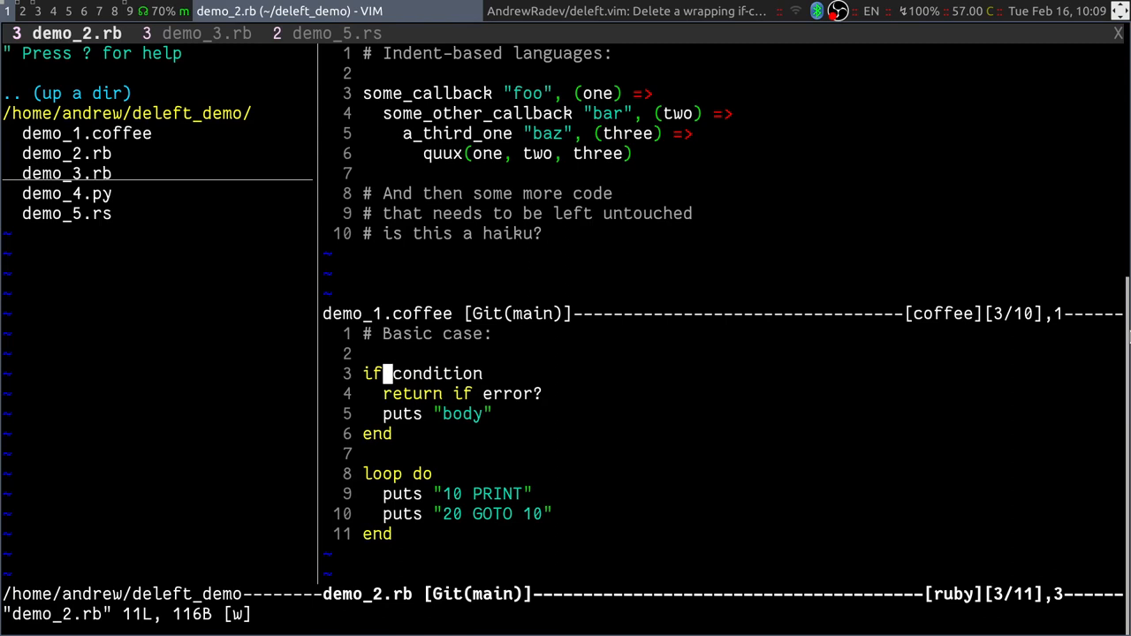
{"action": "key", "text": "j"}
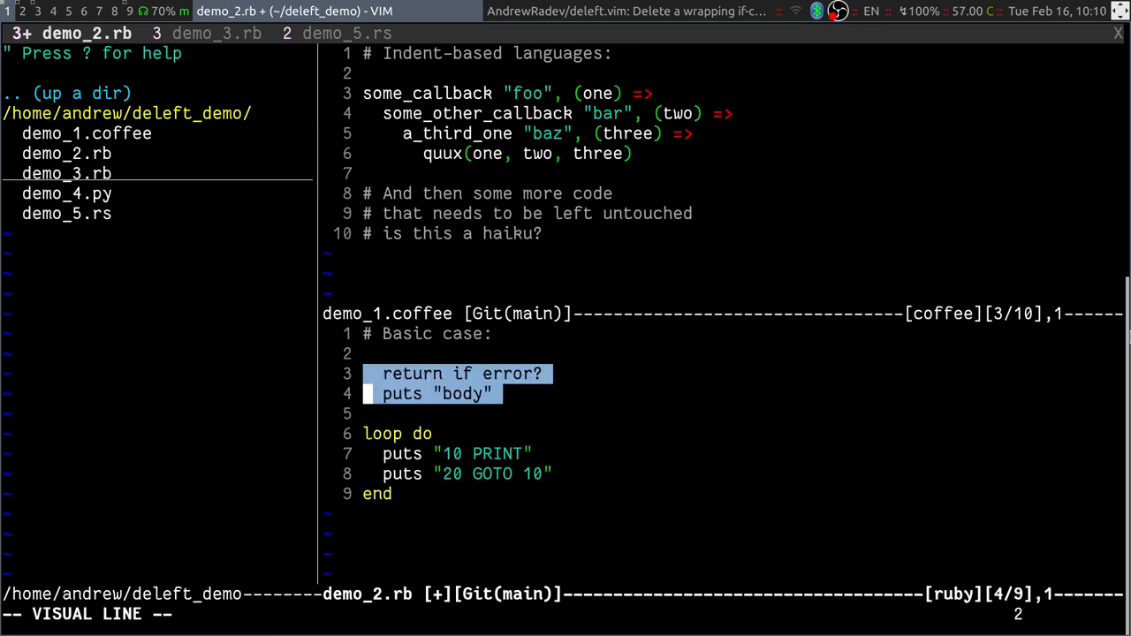
{"action": "key", "text": "Escape"}
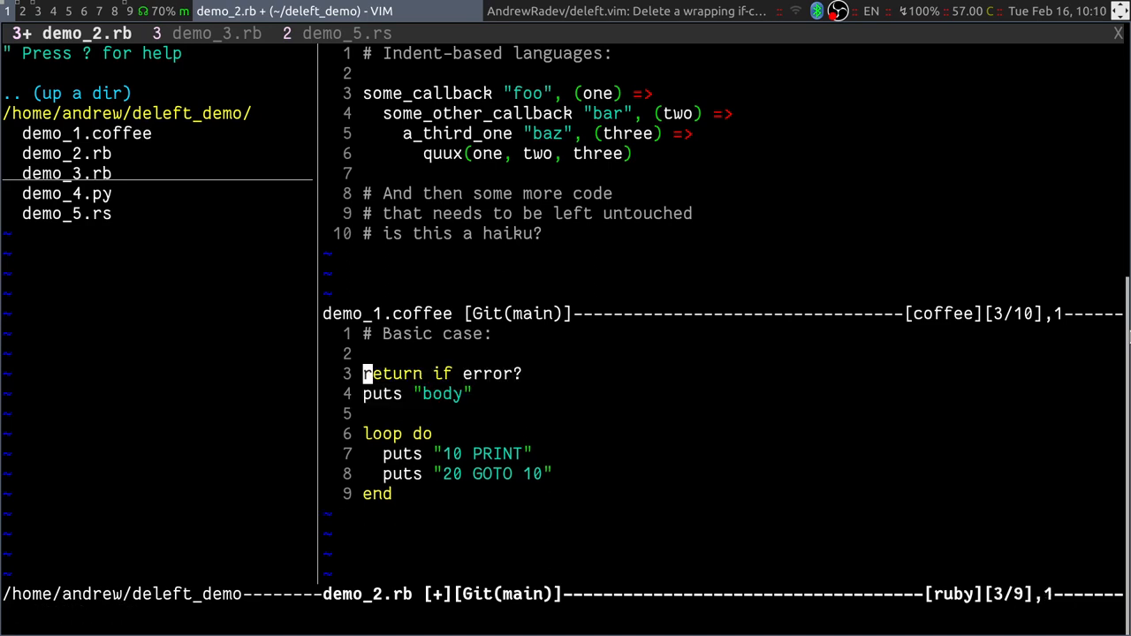
{"action": "key", "text": "u"}
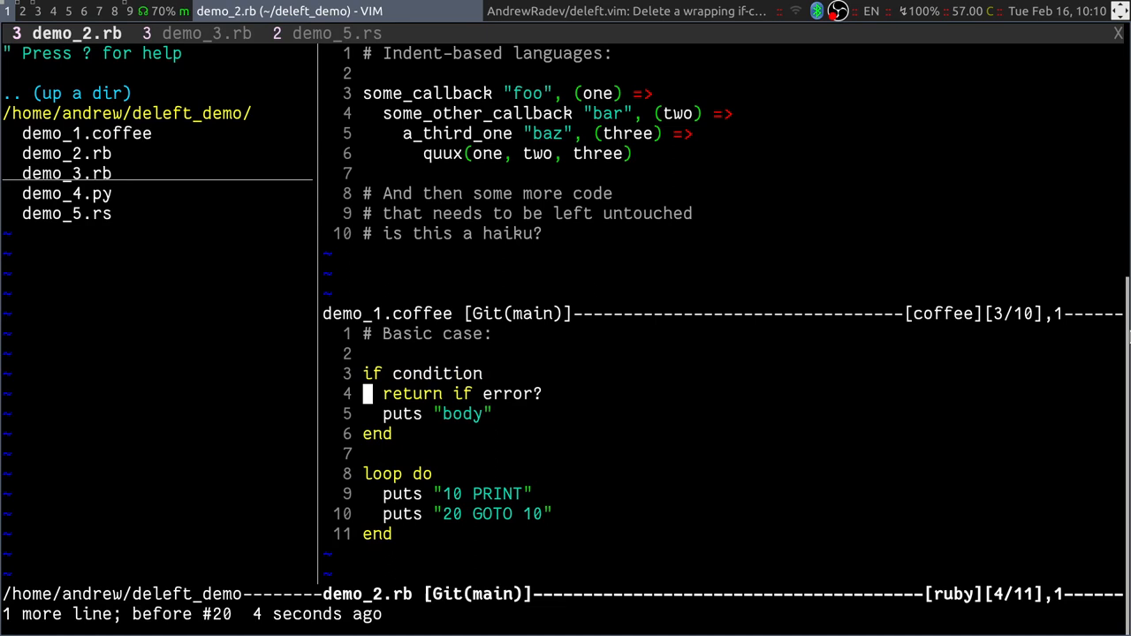
{"action": "key", "text": "j"}
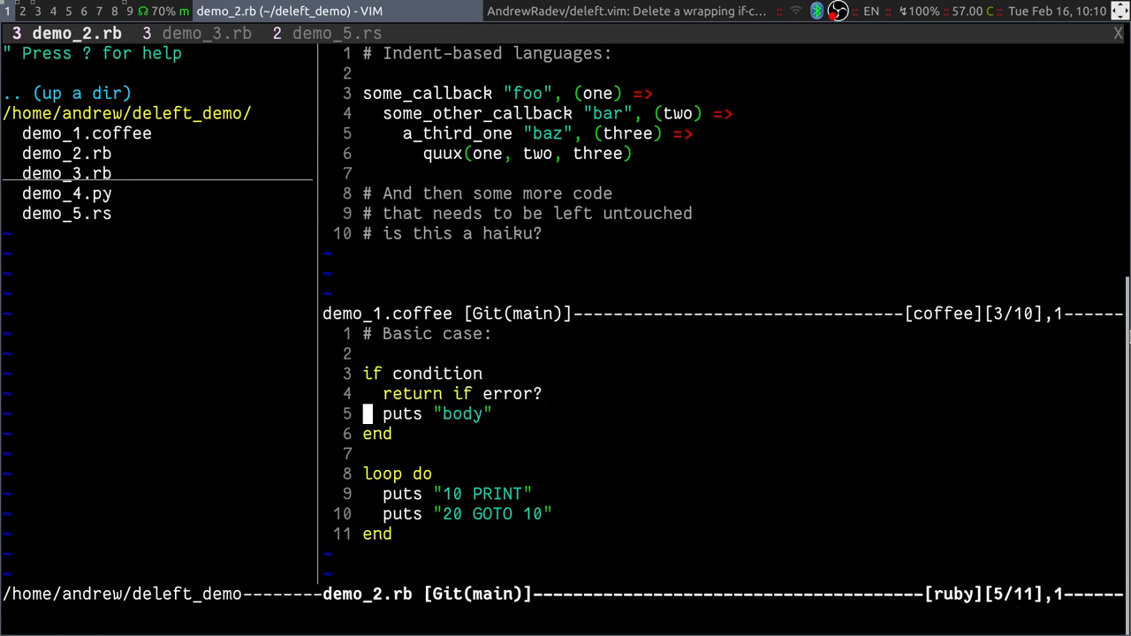
{"action": "key", "text": "V"}
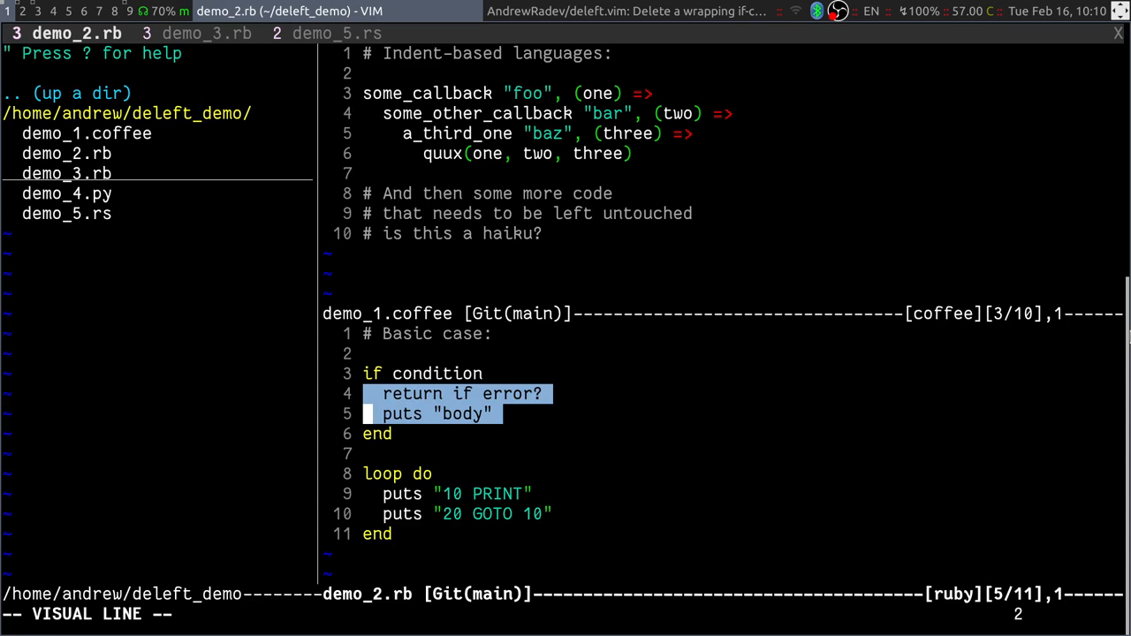
{"action": "key", "text": "d"}
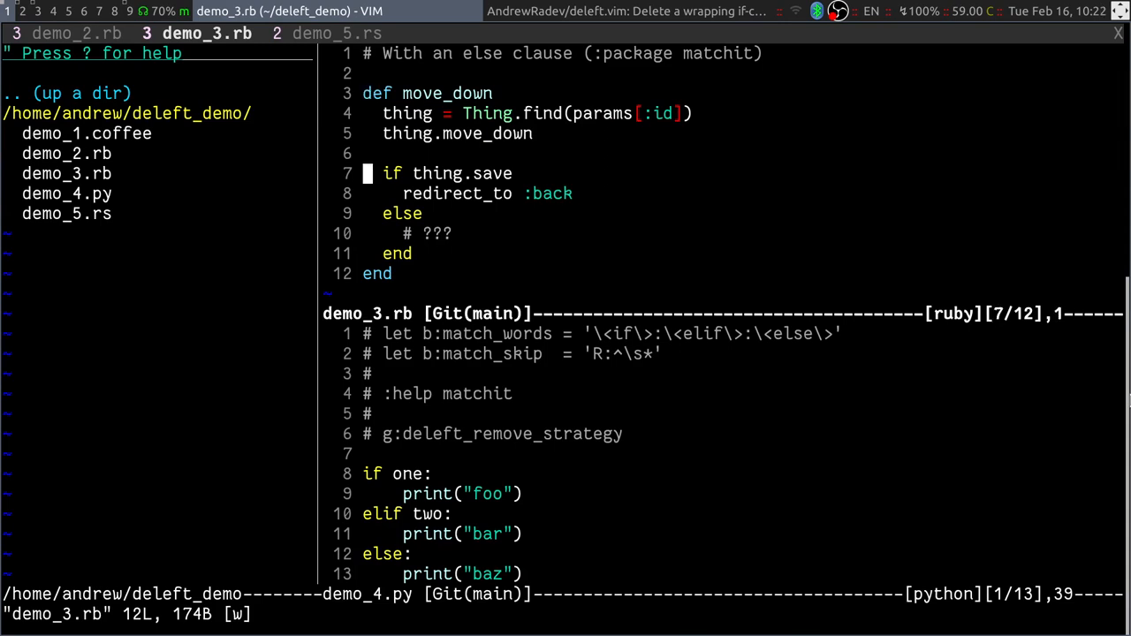
Step: In demo_3.rb, jump between the matching if, else and end keywords with %, leaving the block intact
{"action": "key", "text": "V"}
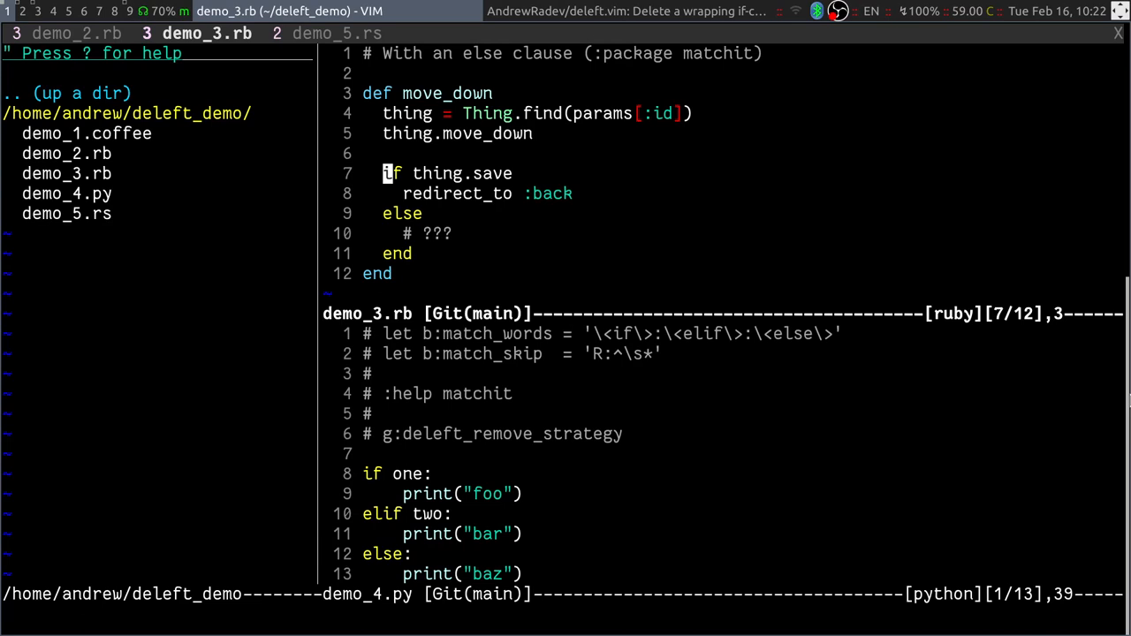
{"action": "key", "text": "gg"}
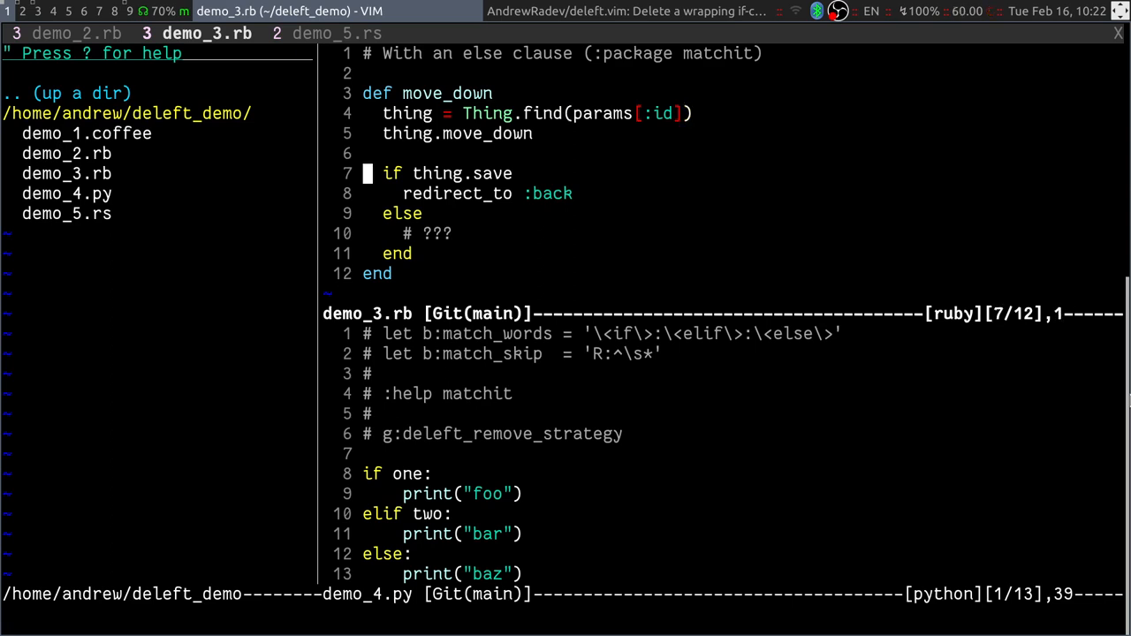
{"action": "key", "text": "l"}
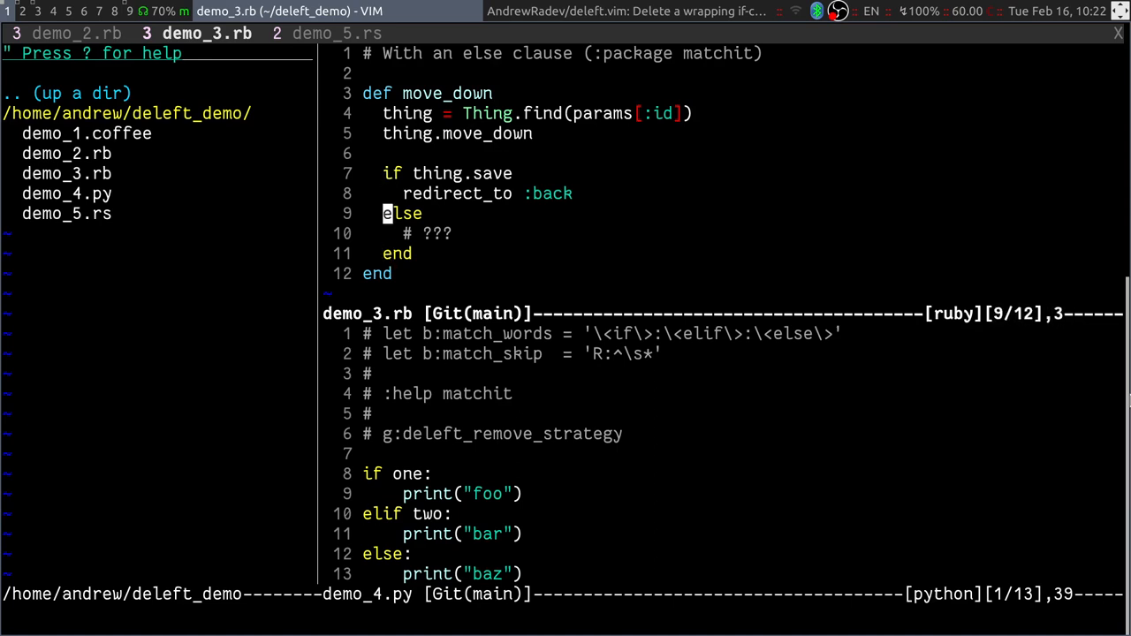
{"action": "key", "text": "k"}
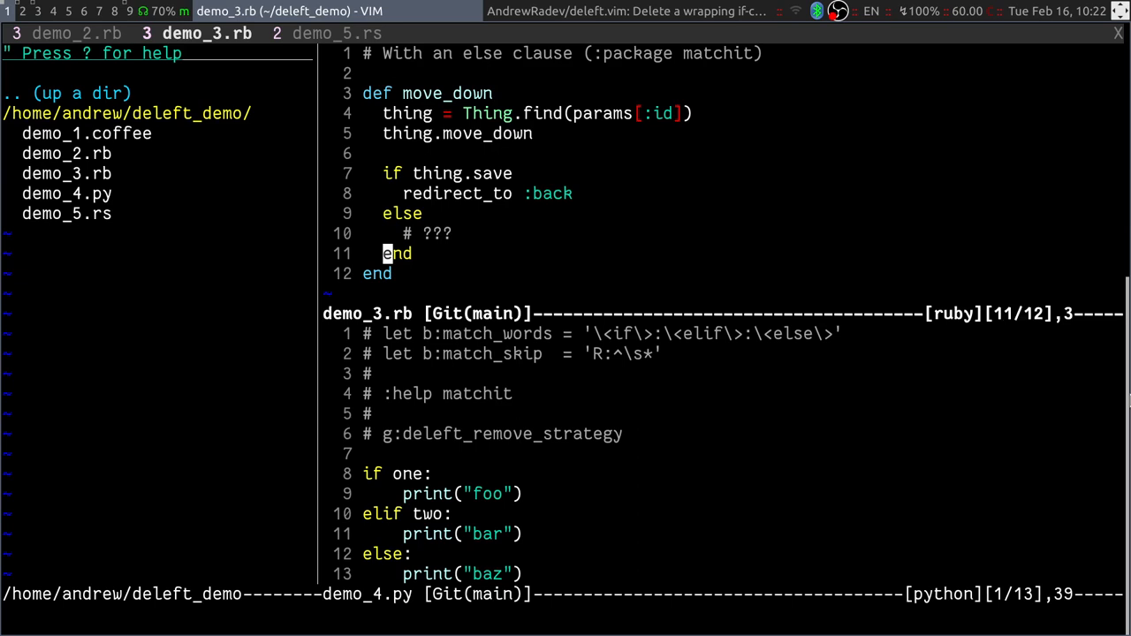
{"action": "key", "text": "k"}
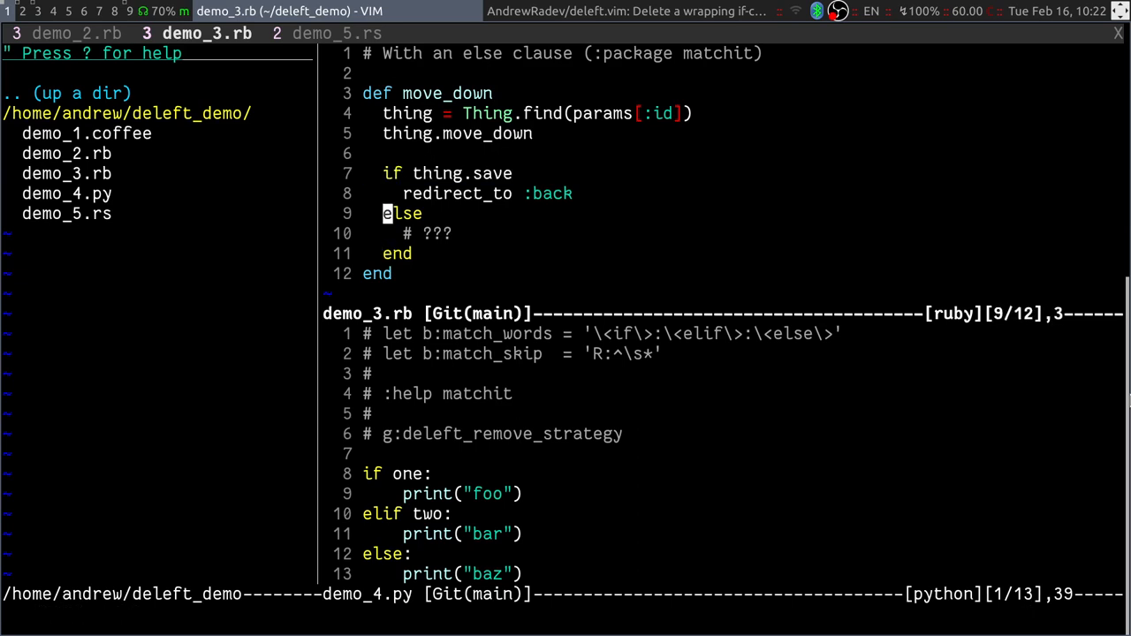
{"action": "key", "text": "k"}
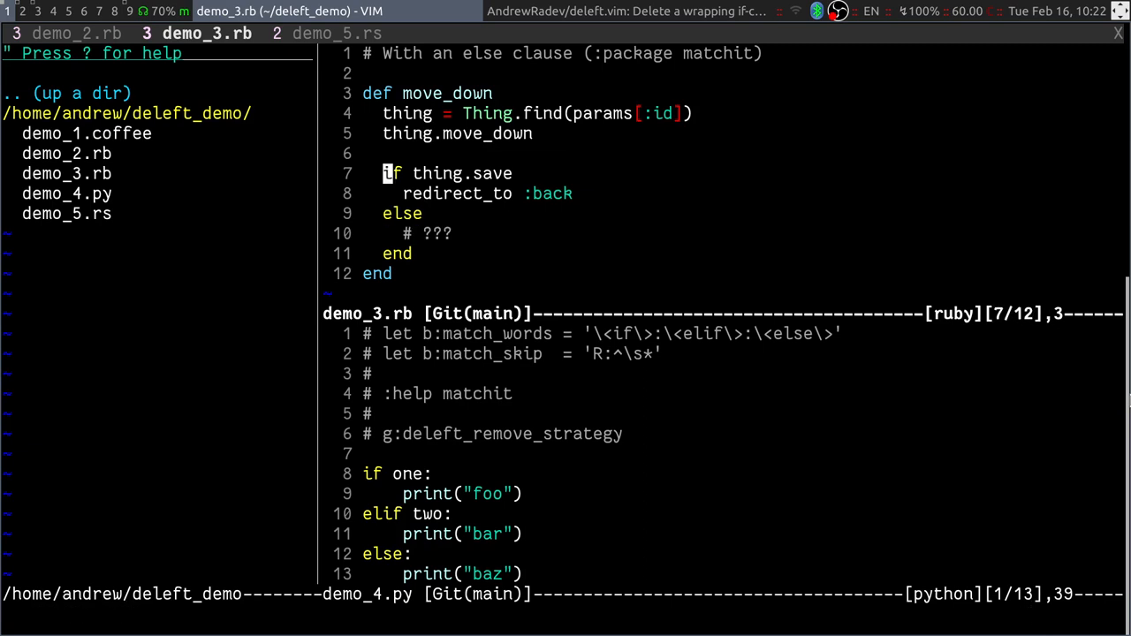
{"action": "key", "text": "k"}
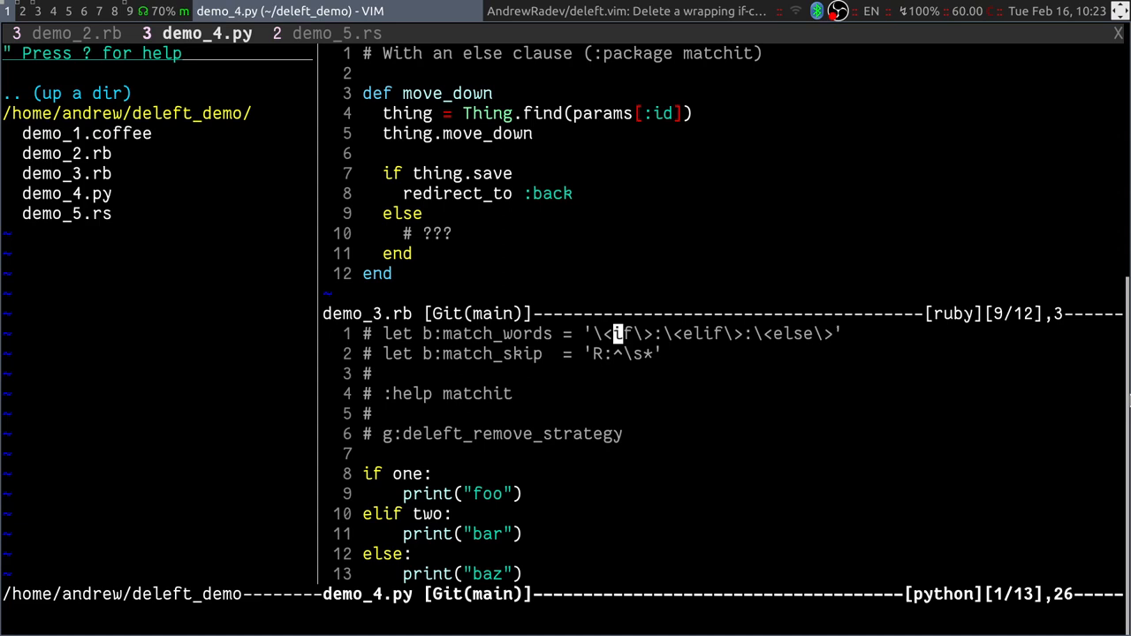
{"action": "key", "text": "V"}
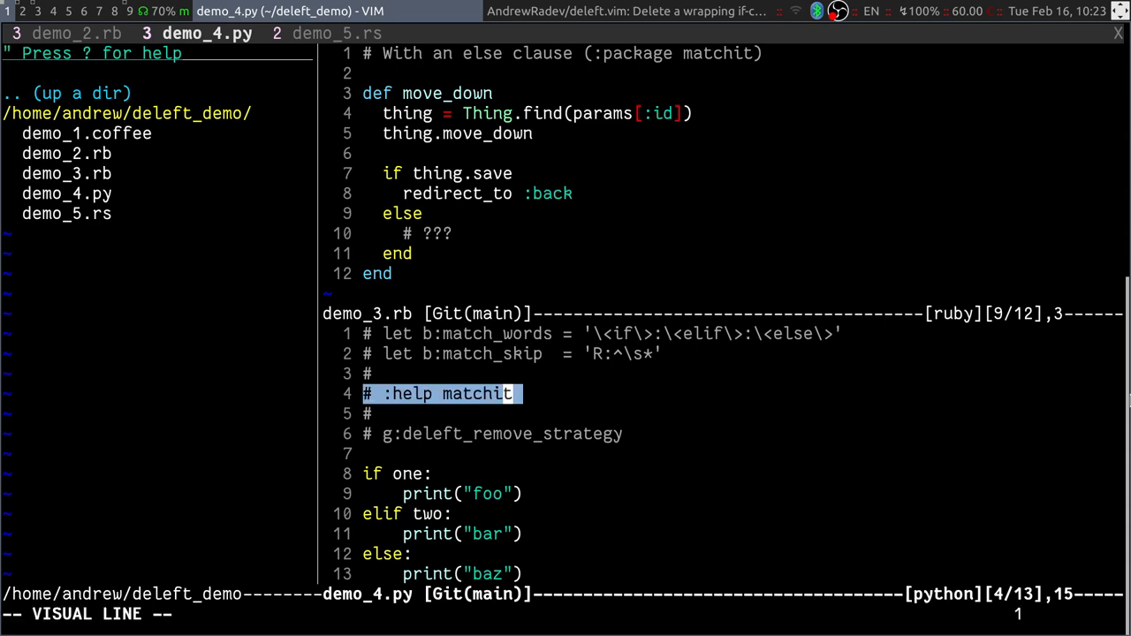
{"action": "key", "text": "Escape"}
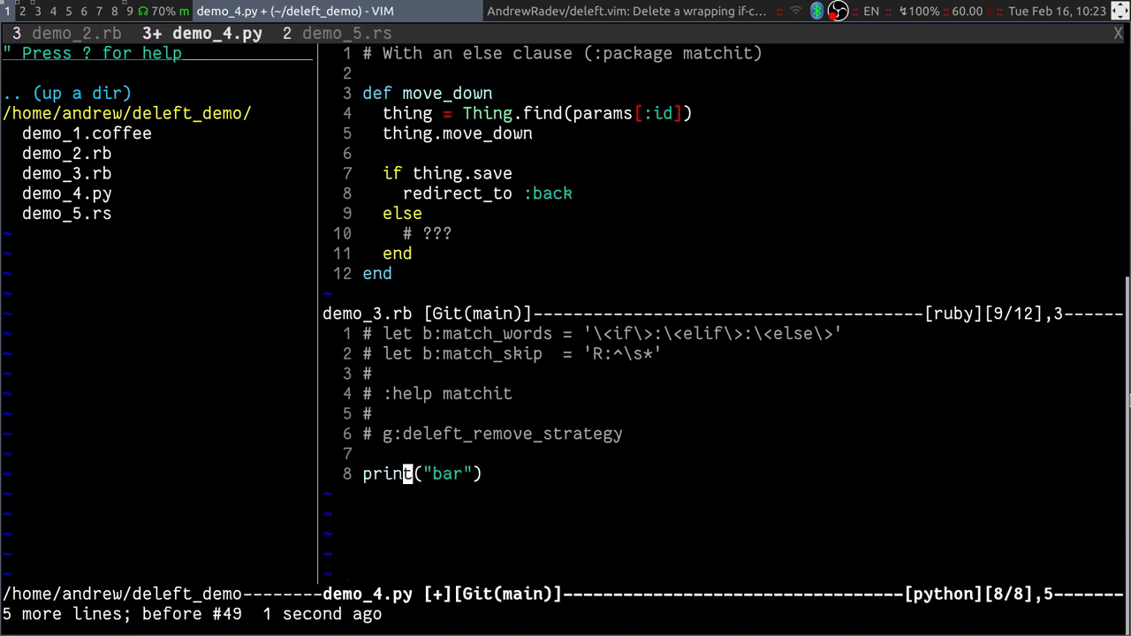
{"action": "key", "text": "u"}
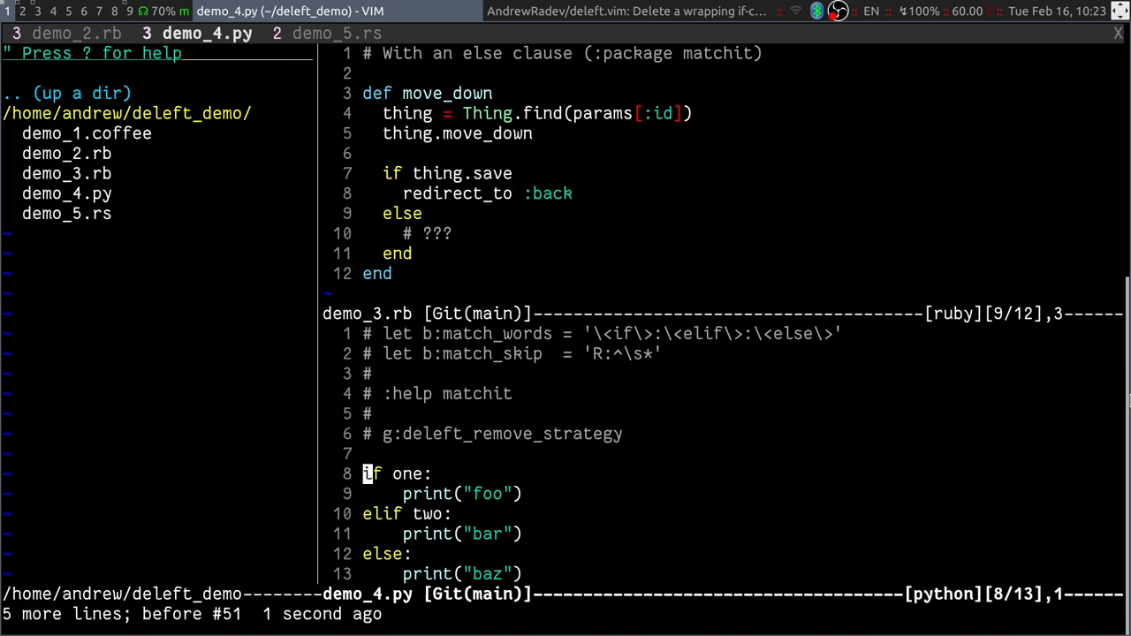
{"action": "key", "text": "j"}
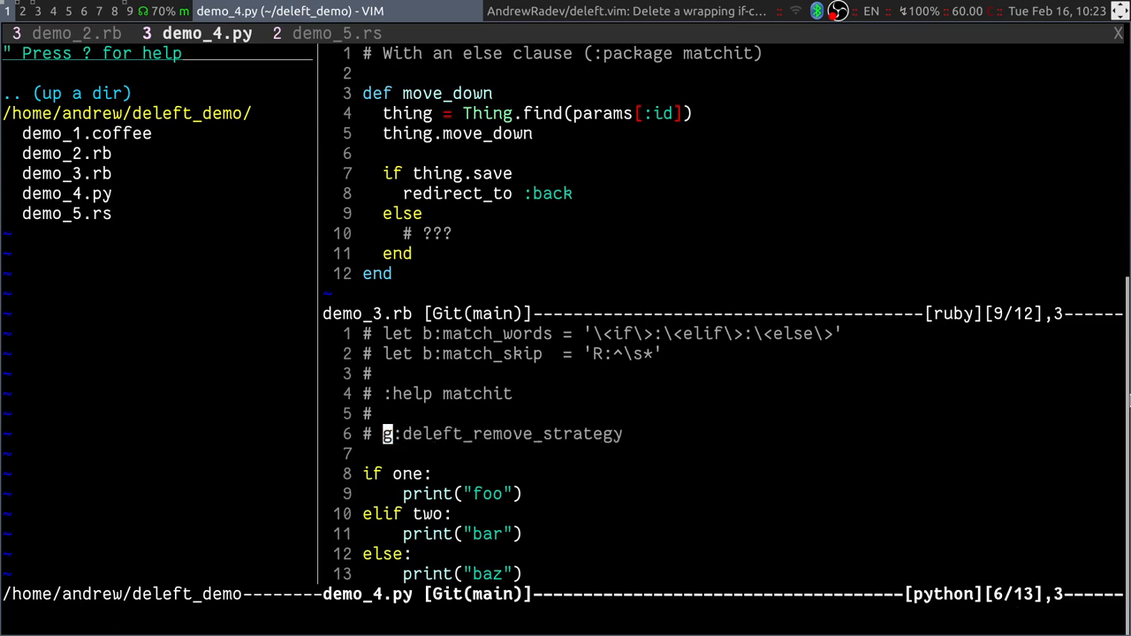
Step: Set g:deleft_remove_strategy to 'none' so dh keeps all three prints, then restore the Python demo
{"action": "type", "text": ":let"}
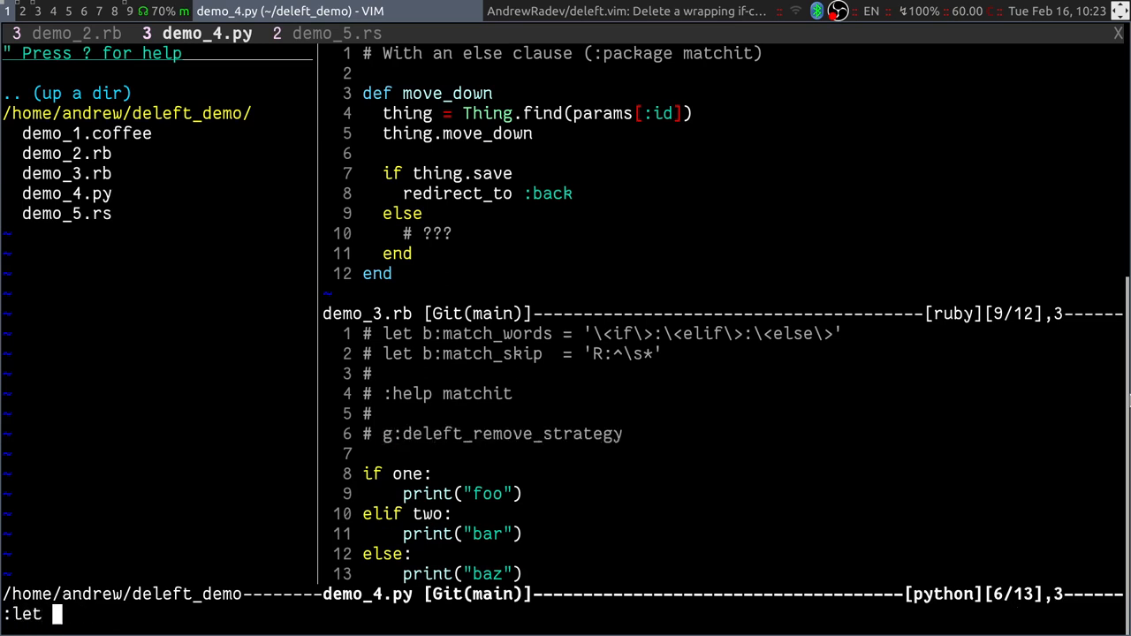
{"action": "type", "text": "g:deleft_remove_strategy = 'non"}
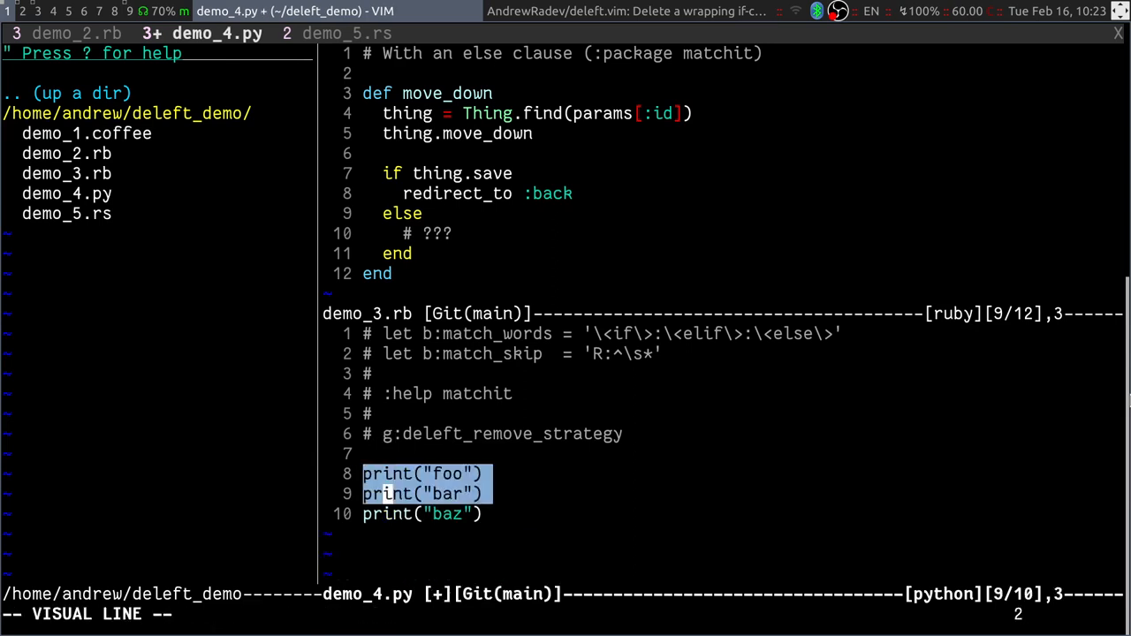
{"action": "key", "text": "Escape"}
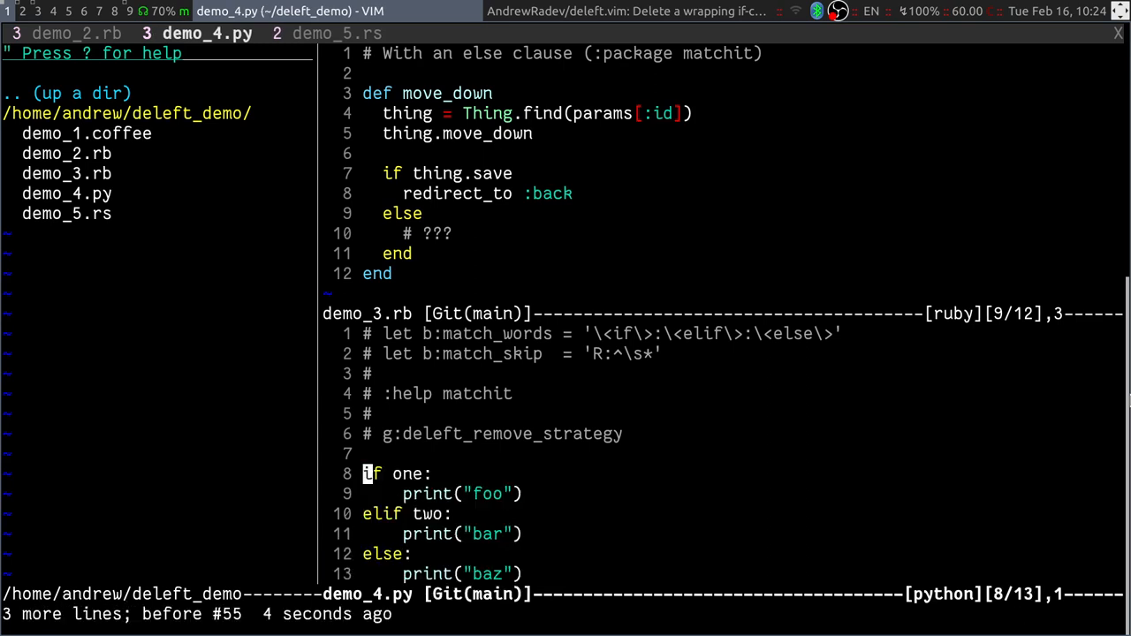
{"action": "left_click", "coordinate": [336, 32]}
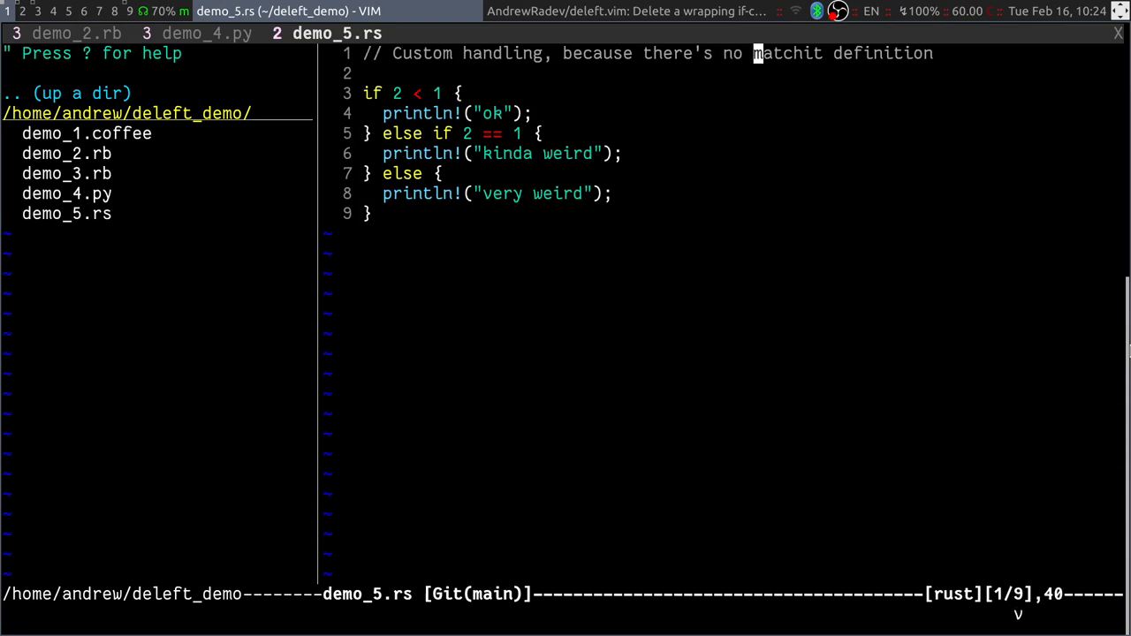
Step: In demo_5.rs, move the cursor onto the opening brace of the if on line 3
{"action": "key", "text": "0"}
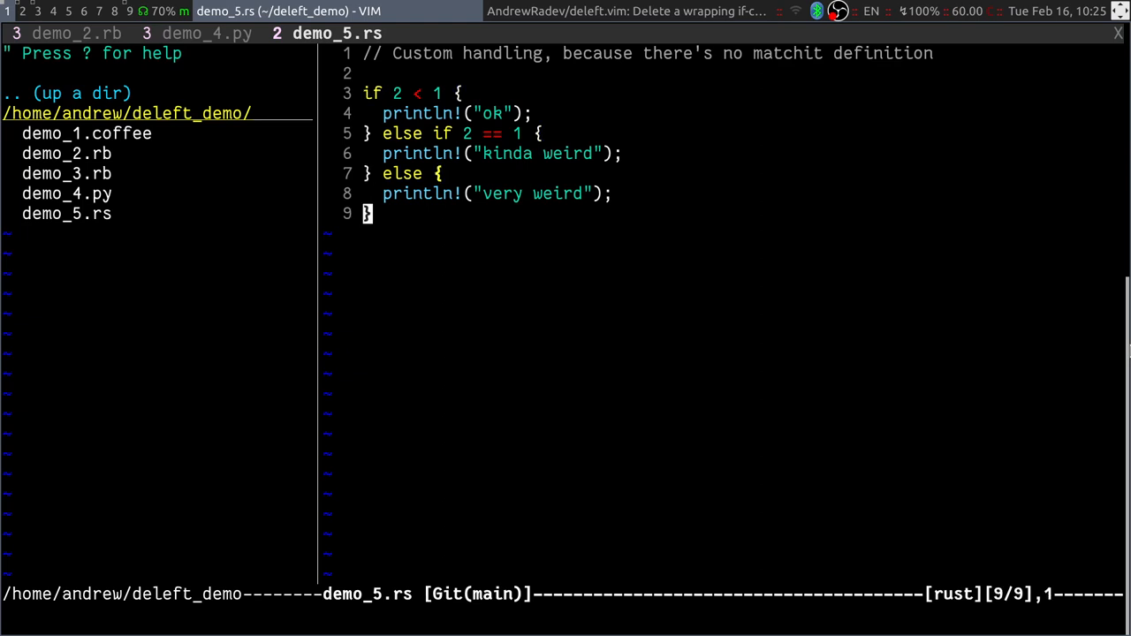
{"action": "key", "text": "gg"}
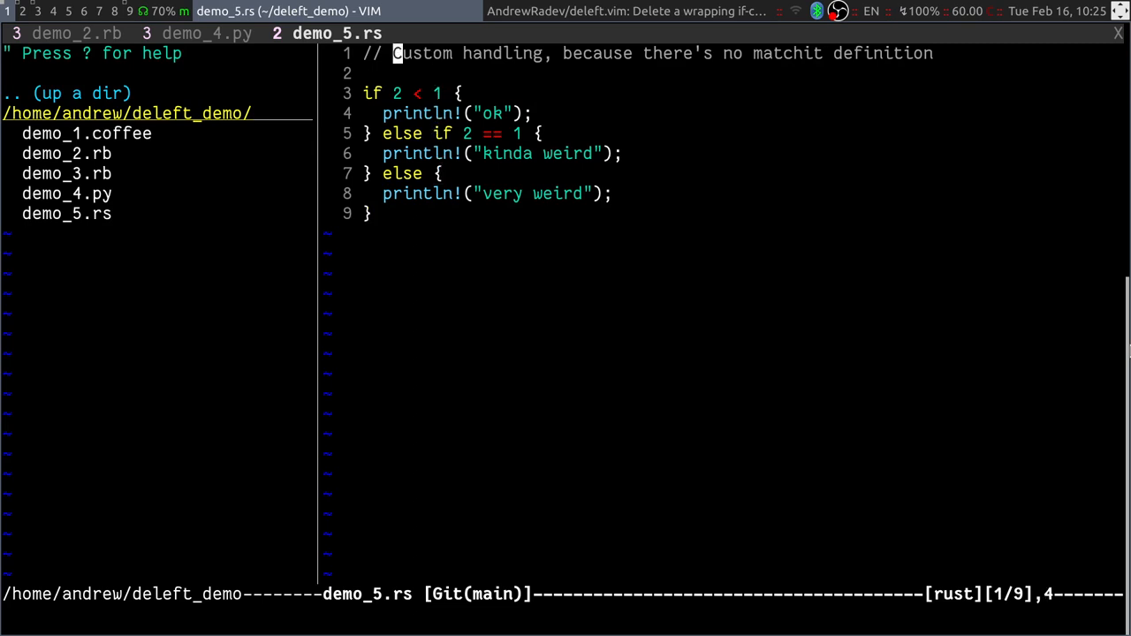
{"action": "key", "text": "v"}
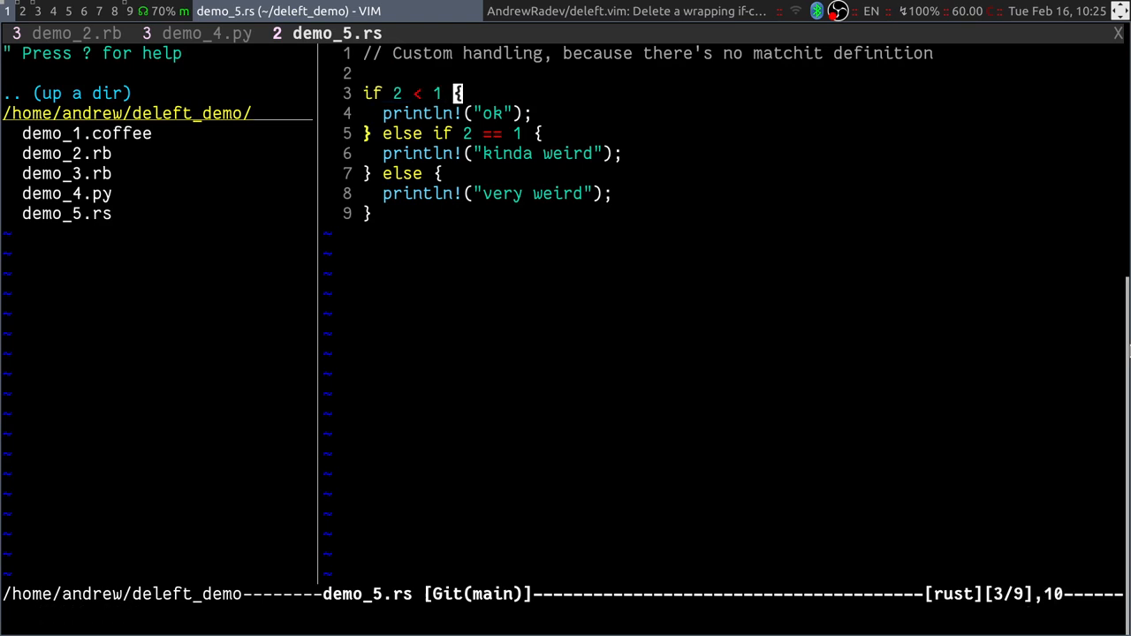
{"action": "left_click", "coordinate": [627, 10]}
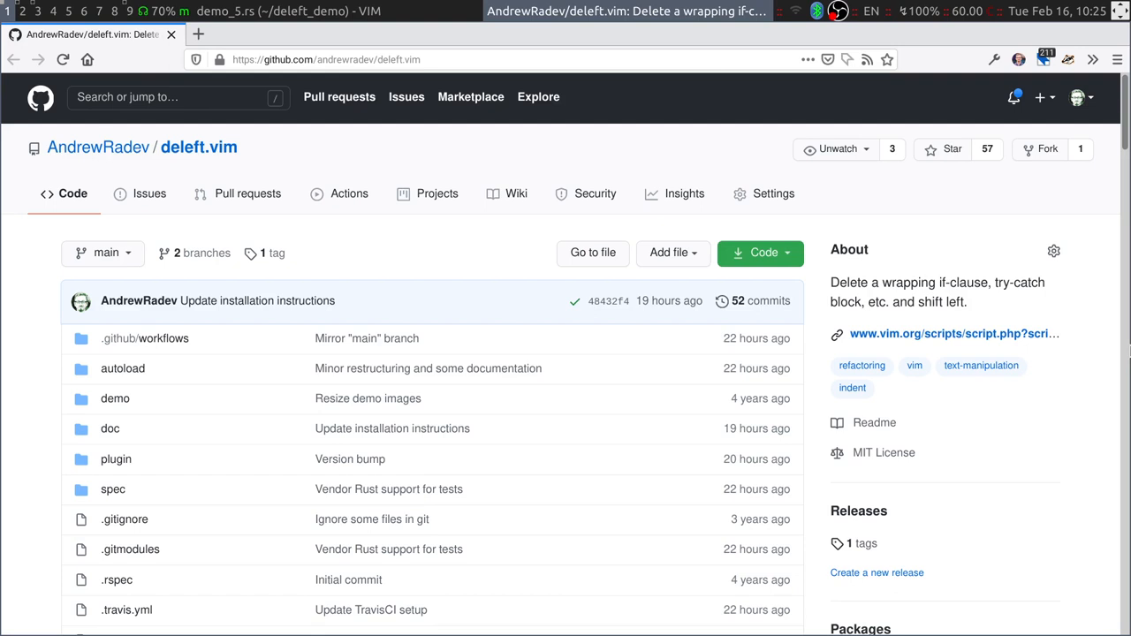
{"action": "mouse_move", "coordinate": [148, 192]}
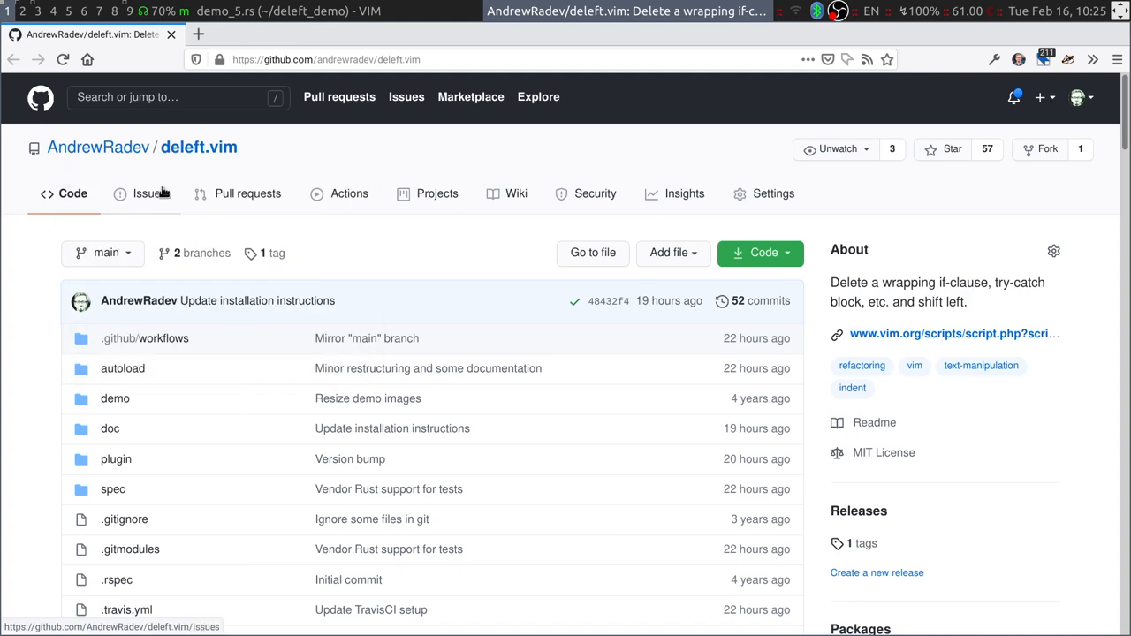
{"action": "mouse_move", "coordinate": [416, 141]}
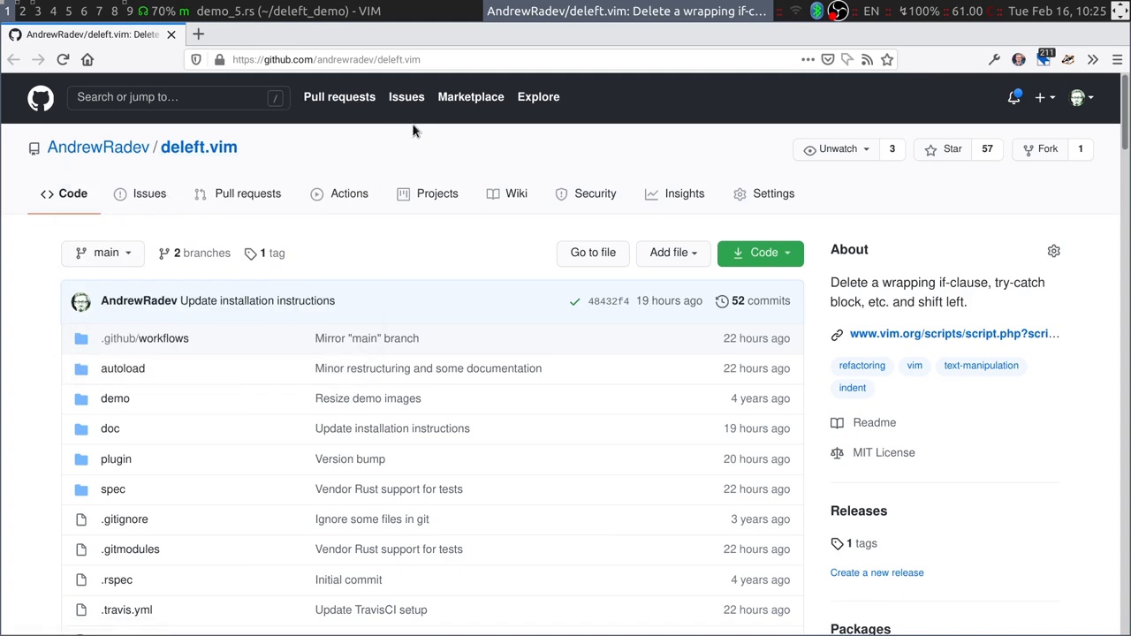
Step: Scroll the deleft.vim README down past Usage to the Remove strategies section
{"action": "scroll", "scroll_direction": "down", "scroll_amount": 3}
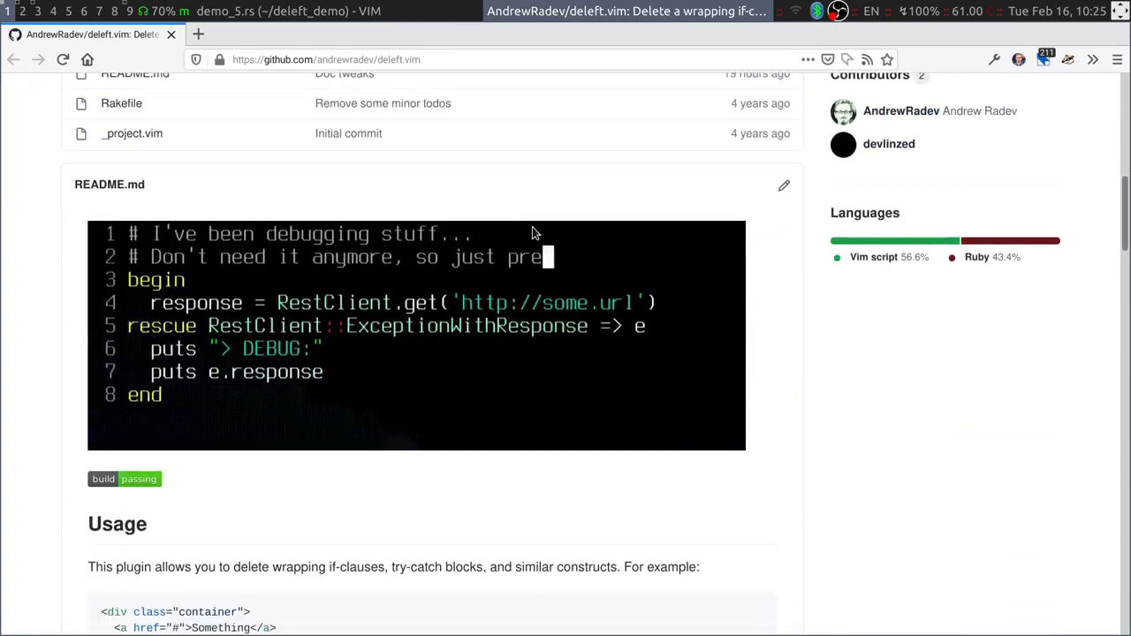
{"action": "scroll", "scroll_direction": "down", "scroll_amount": 3}
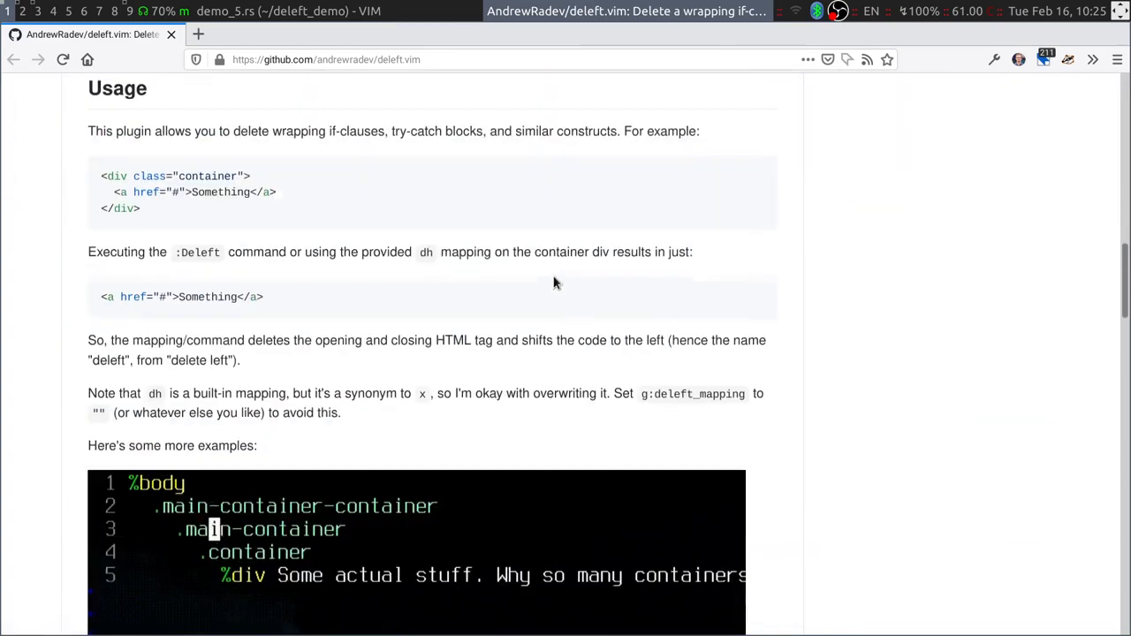
{"action": "scroll", "scroll_direction": "down", "scroll_amount": 3}
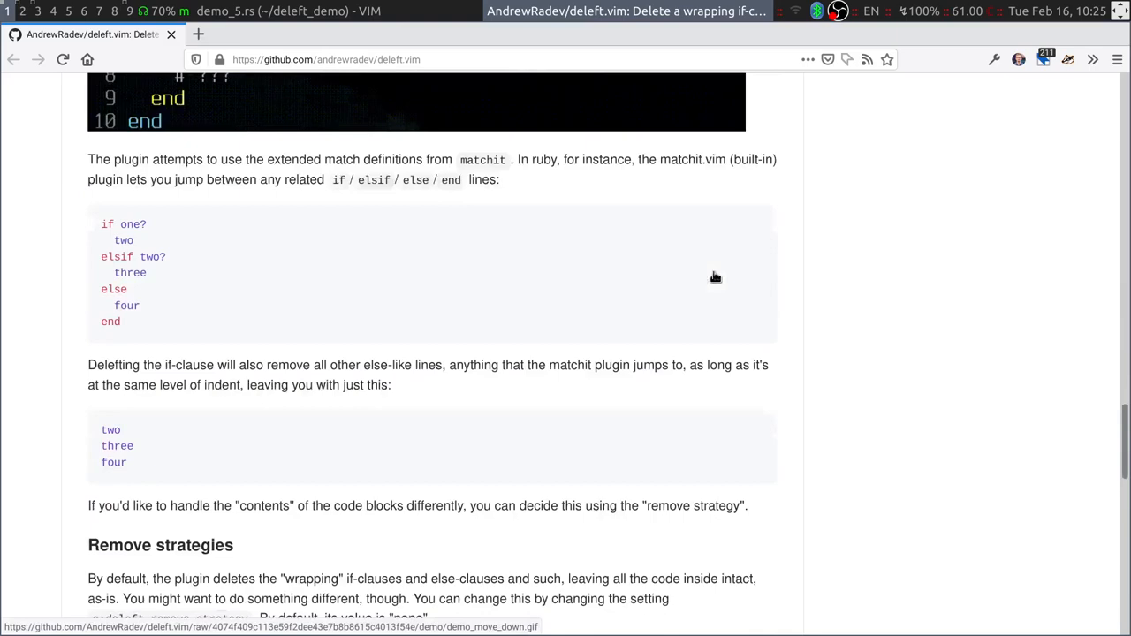
{"action": "scroll", "scroll_direction": "down", "scroll_amount": 3}
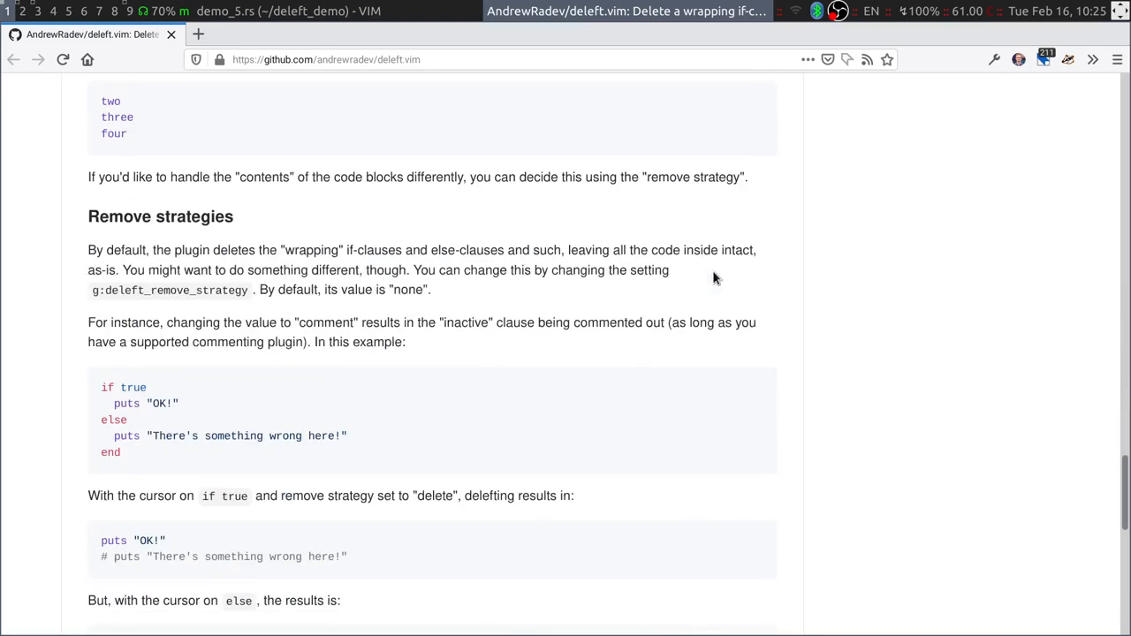